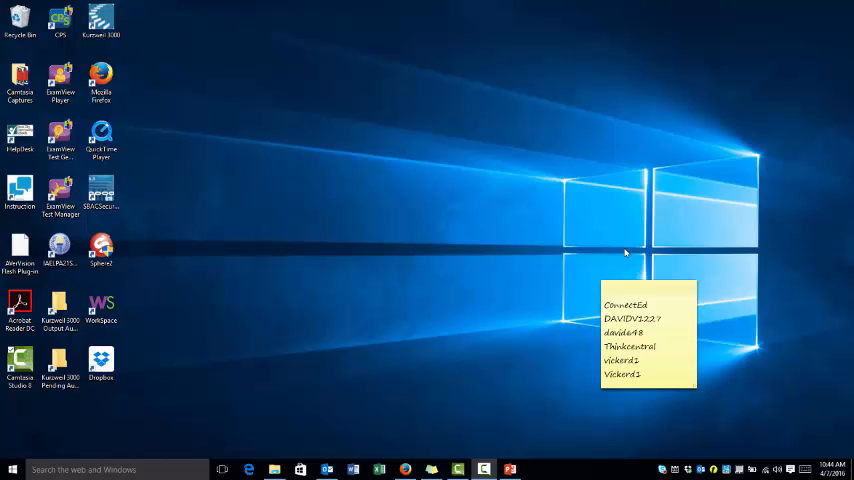
pyautogui.moveTo(620, 252)
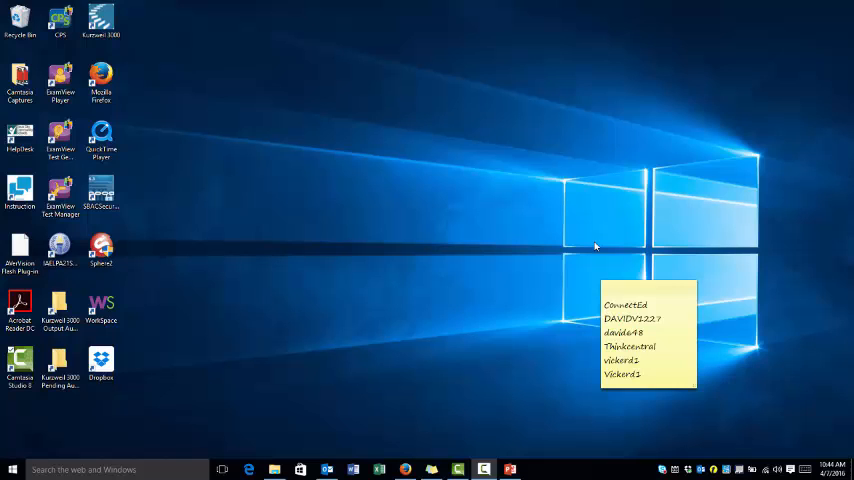
pyautogui.moveTo(518, 340)
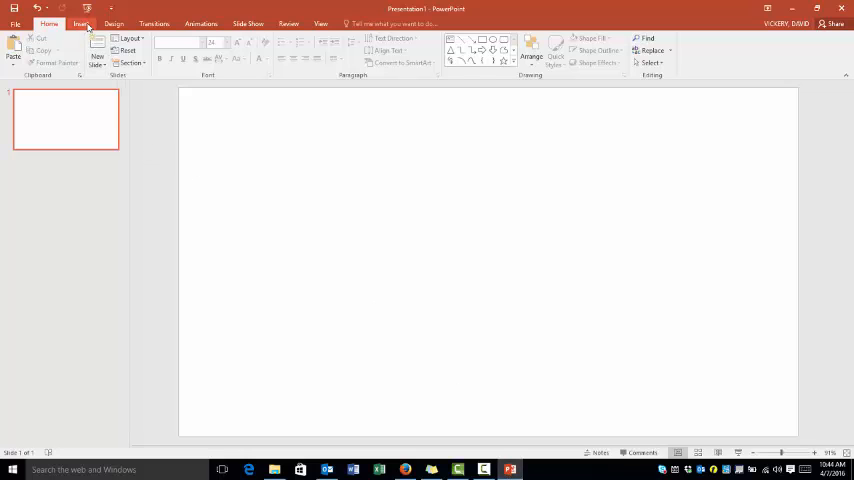
# Step: Insert the plain black square frame picture from the Dropbox Buttons folder
pyautogui.click(80, 24)
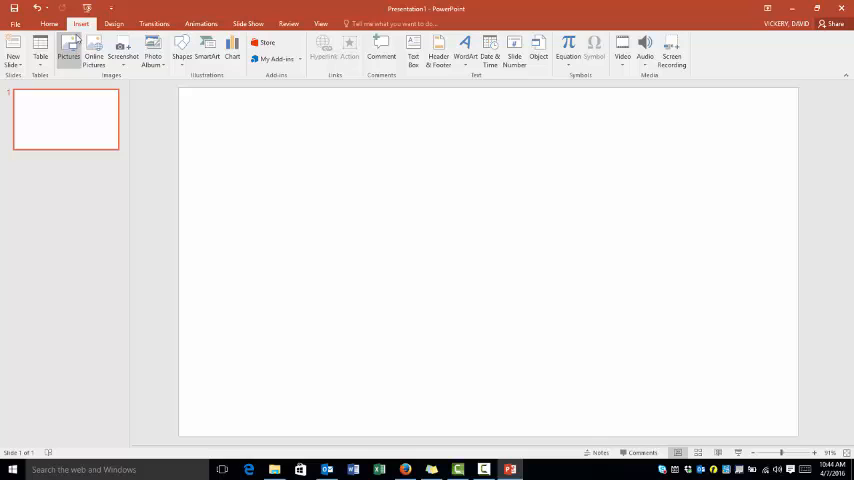
pyautogui.click(68, 48)
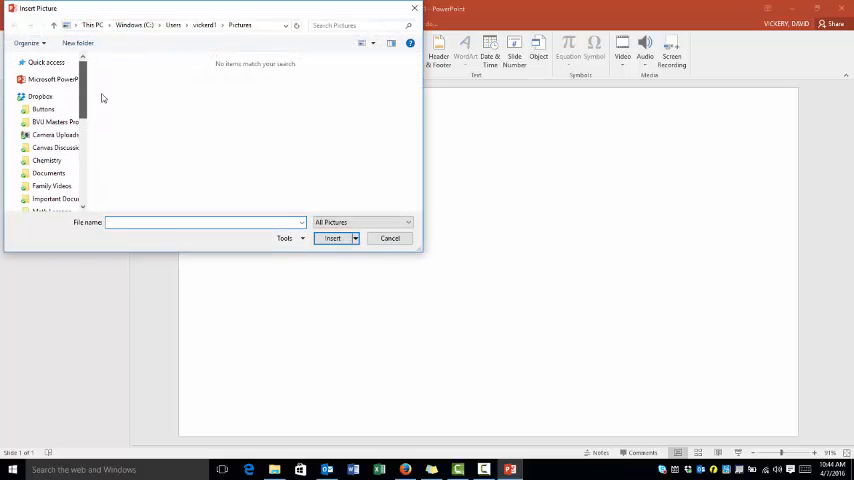
pyautogui.click(44, 108)
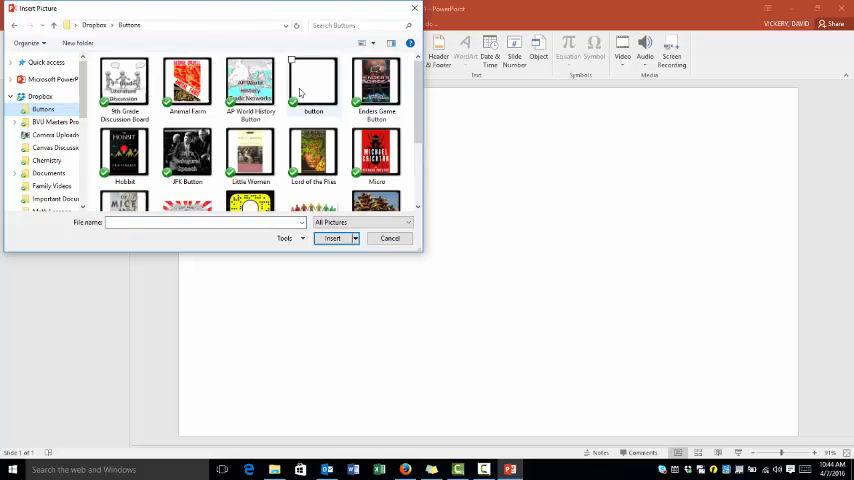
pyautogui.click(332, 238)
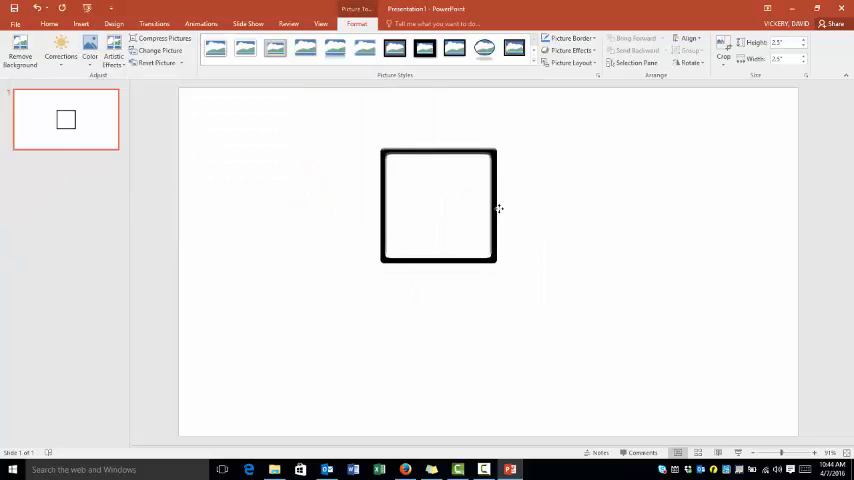
# Step: Drag the square frame toward the slide centre and switch over to the browser
pyautogui.moveTo(438, 204); pyautogui.dragTo(474, 238)
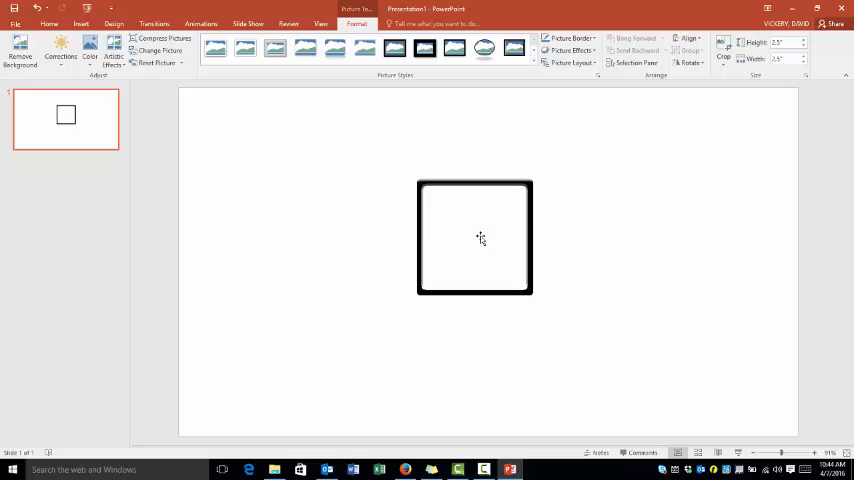
pyautogui.click(474, 238)
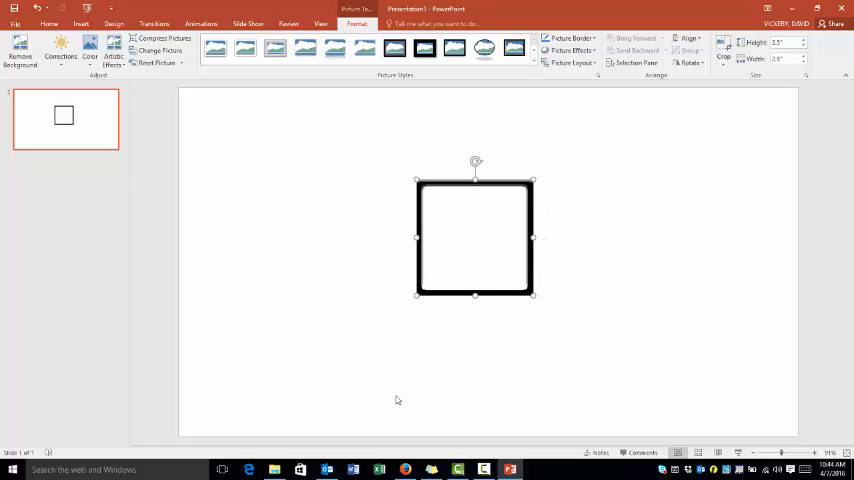
pyautogui.click(404, 468)
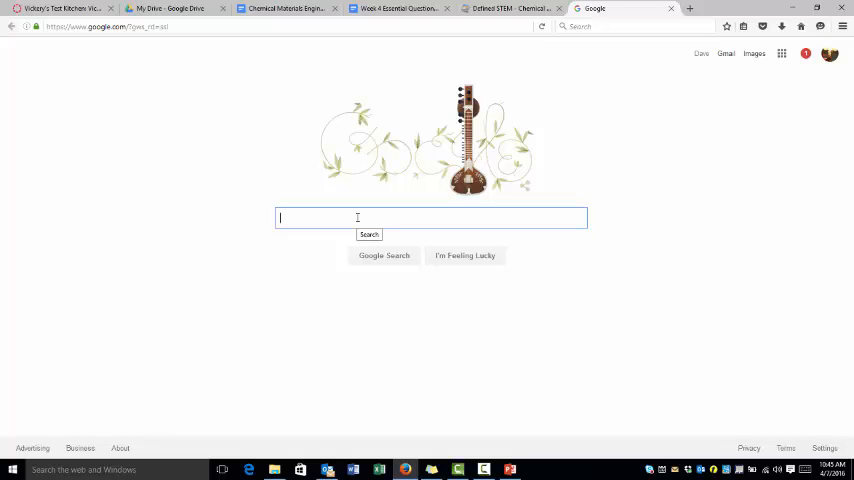
# Step: Search Google for 'Breaking bad' and show the image results
pyautogui.write('b')
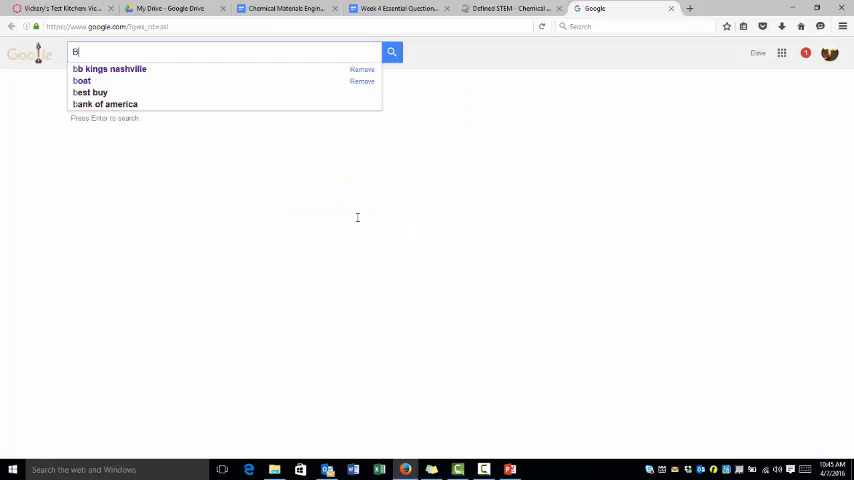
pyautogui.write('reaking Bad')
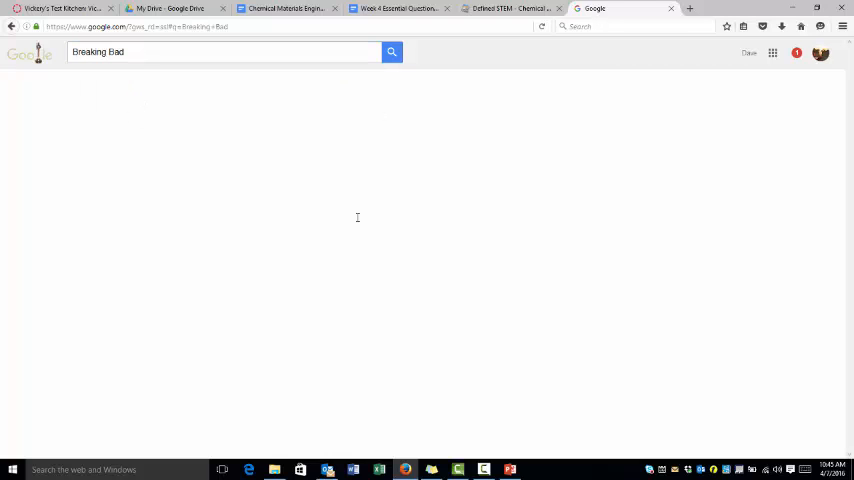
pyautogui.click(392, 52)
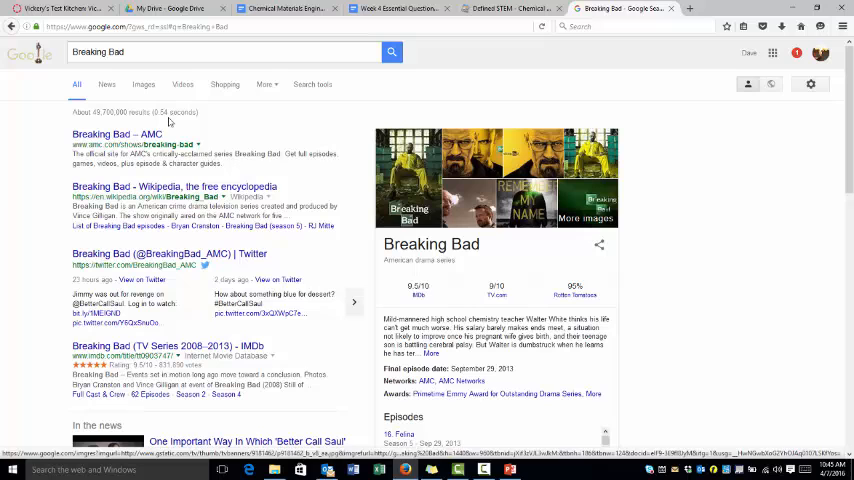
pyautogui.click(144, 84)
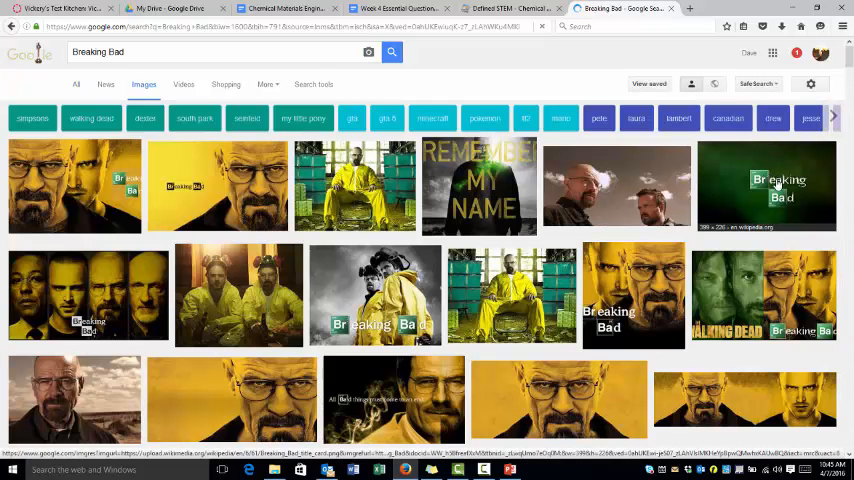
# Step: Open the green Breaking Bad logo image and copy it via Copy Image
pyautogui.click(766, 186)
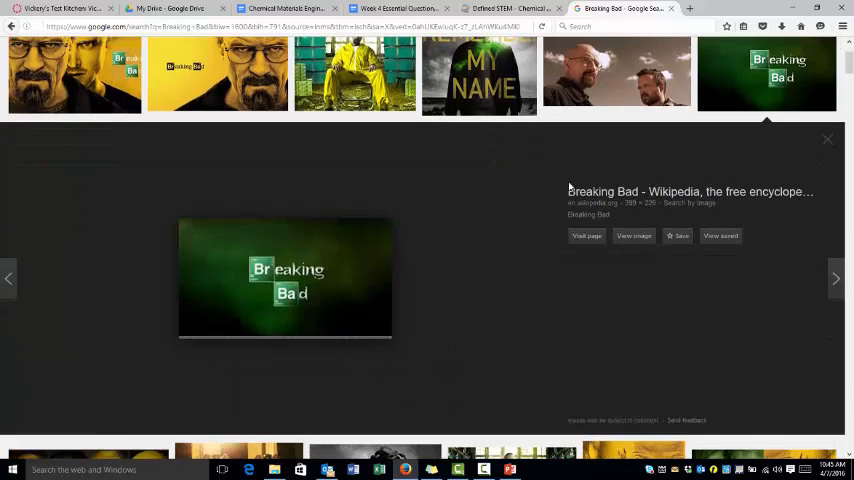
pyautogui.rightClick(288, 278)
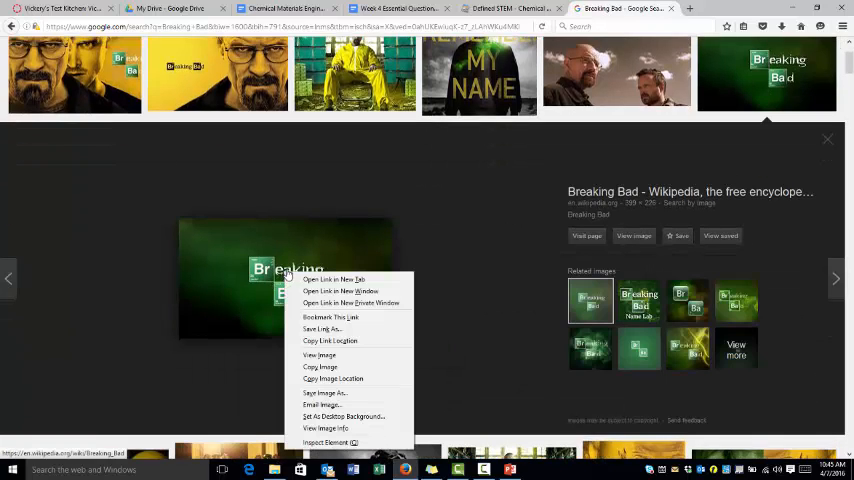
pyautogui.click(450, 424)
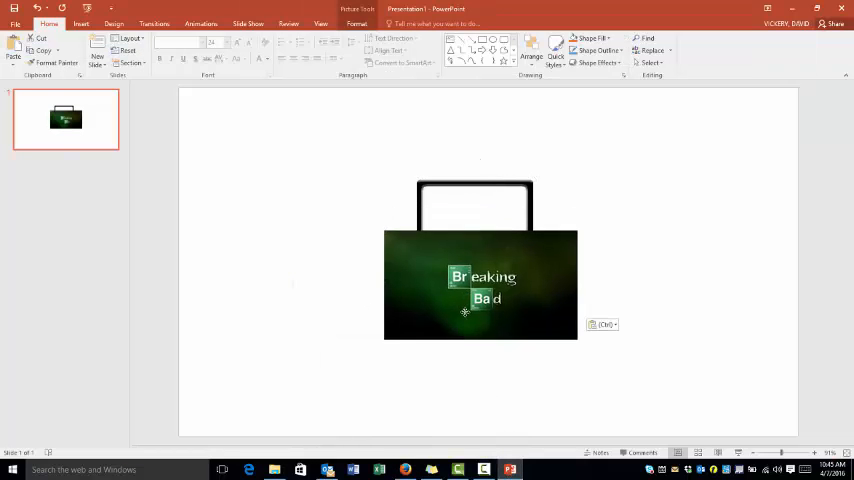
# Step: Move and resize the pasted Breaking Bad logo to sit inside the black square frame
pyautogui.moveTo(480, 284); pyautogui.dragTo(474, 356)
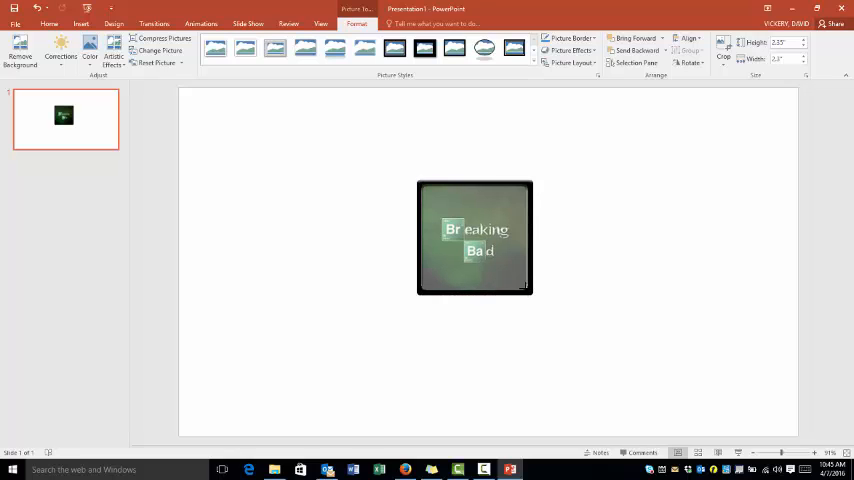
pyautogui.click(474, 236)
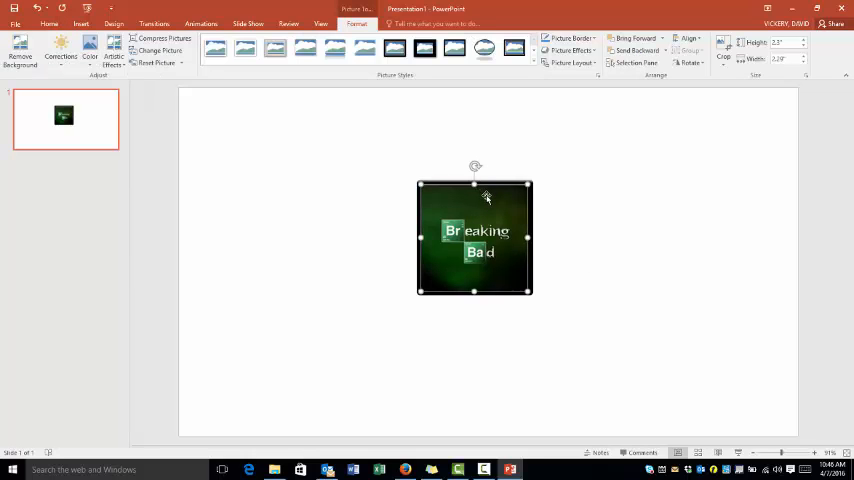
# Step: Select the logo and frame together and group them into one object
pyautogui.click(48, 24)
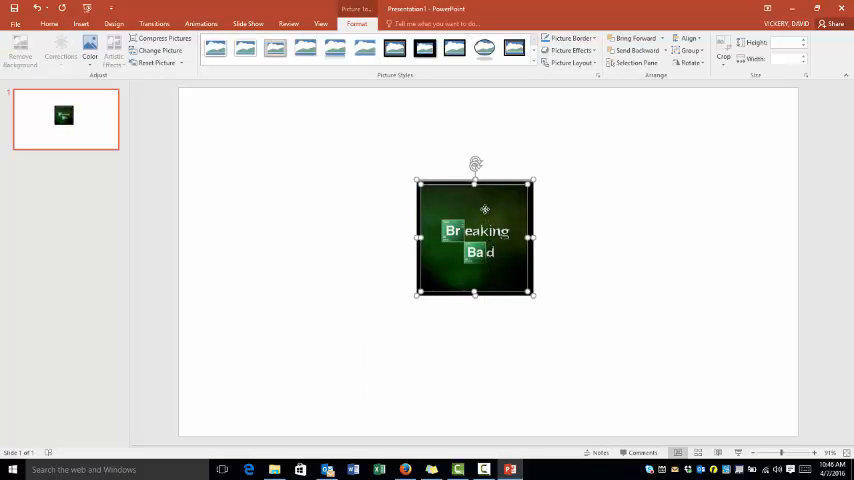
pyautogui.rightClick(474, 236)
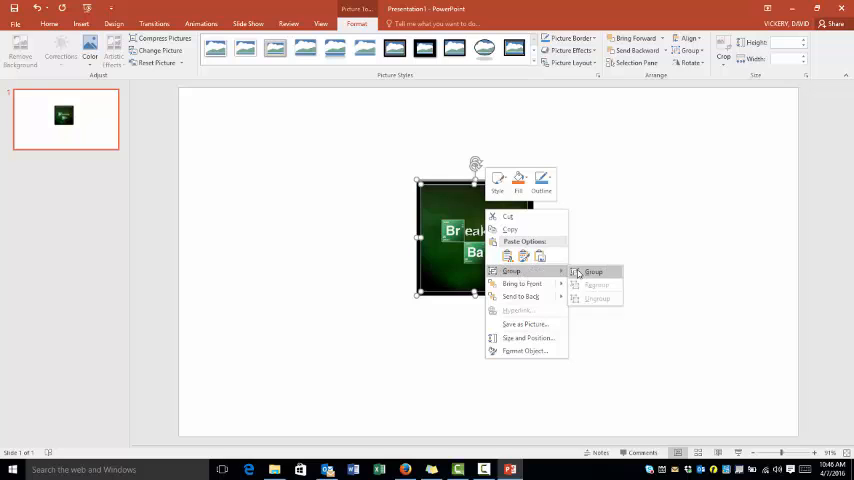
pyautogui.click(592, 272)
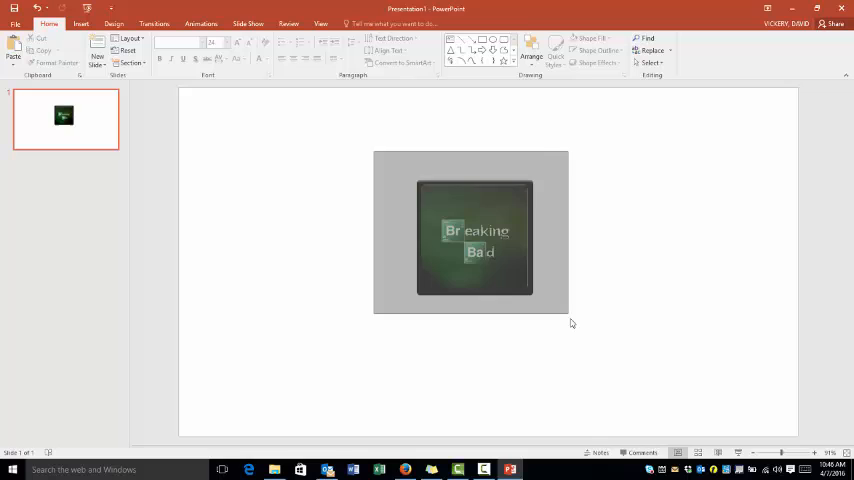
# Step: Choose Save as Picture for the grouped button, with PNG as the file type
pyautogui.rightClick(474, 236)
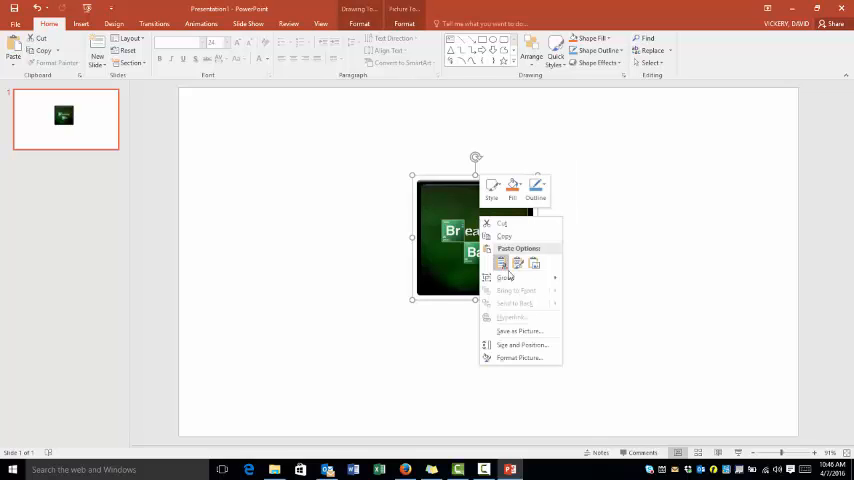
pyautogui.click(520, 330)
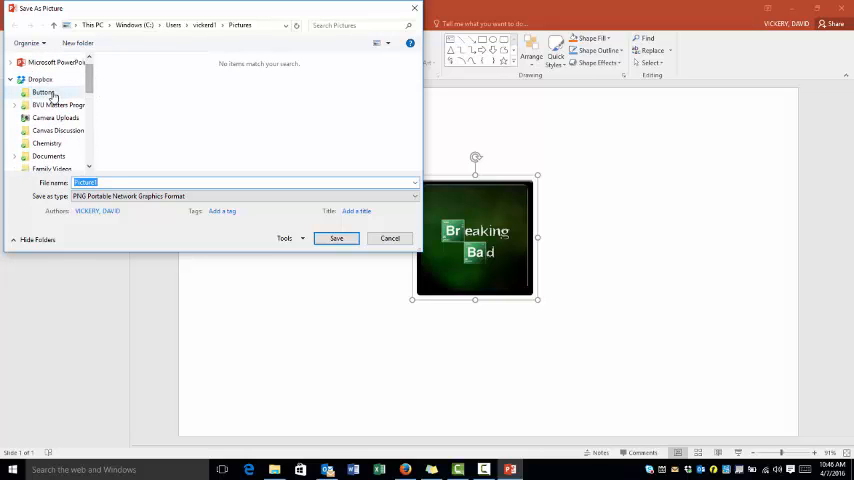
# Step: Save the button as 'Breaking Bad Button' PNG in the Buttons folder
pyautogui.click(44, 92)
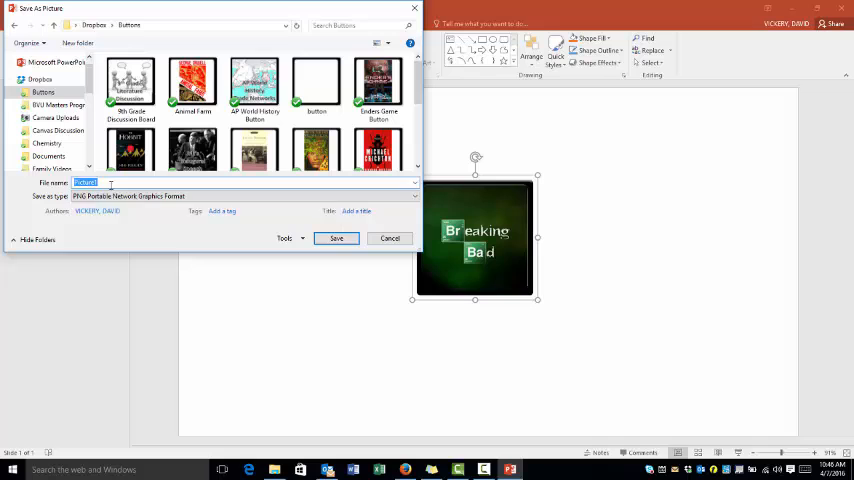
pyautogui.write('Breaking Bad')
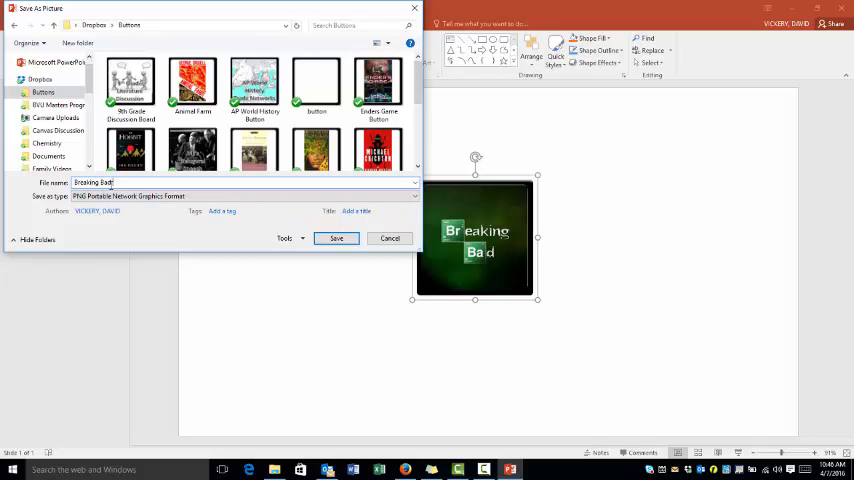
pyautogui.write('Button')
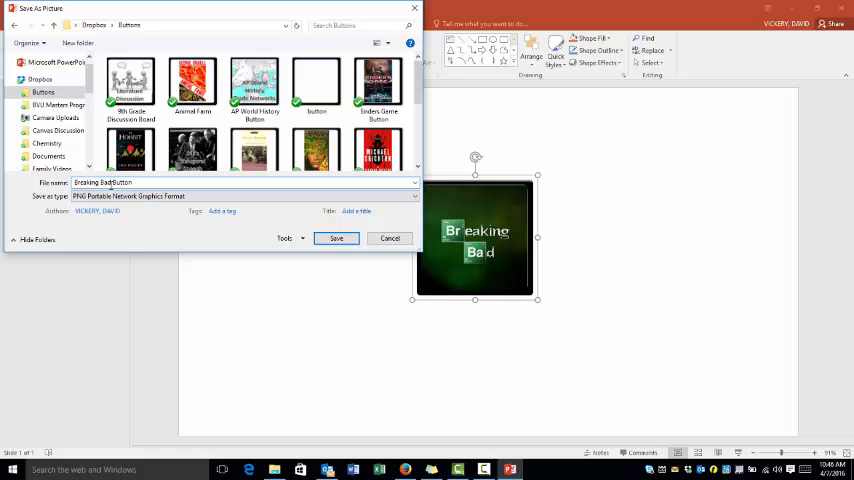
pyautogui.click(336, 238)
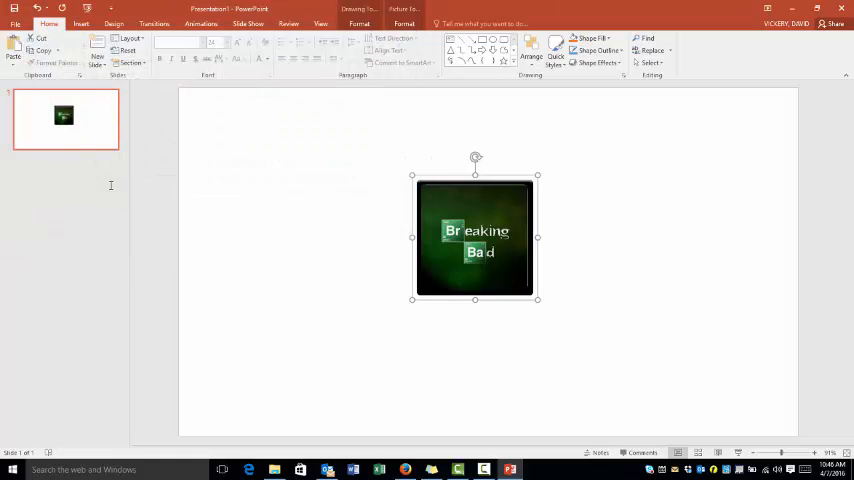
pyautogui.moveTo(474, 236); pyautogui.dragTo(638, 190)
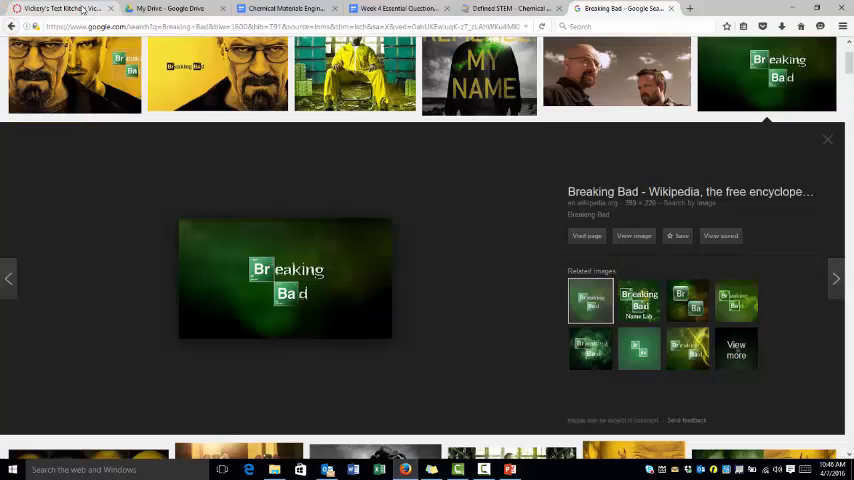
# Step: Edit the Vickery's Test Kitchen Canvas page and bring up the table insertion choices
pyautogui.click(56, 8)
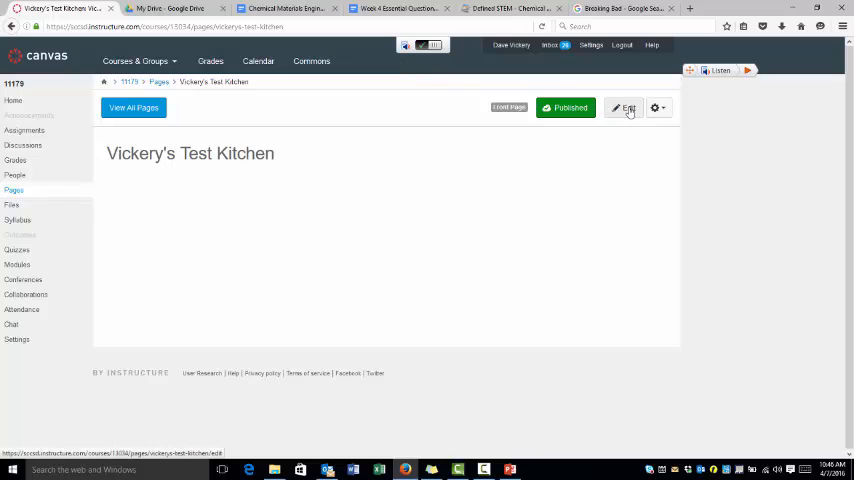
pyautogui.click(624, 108)
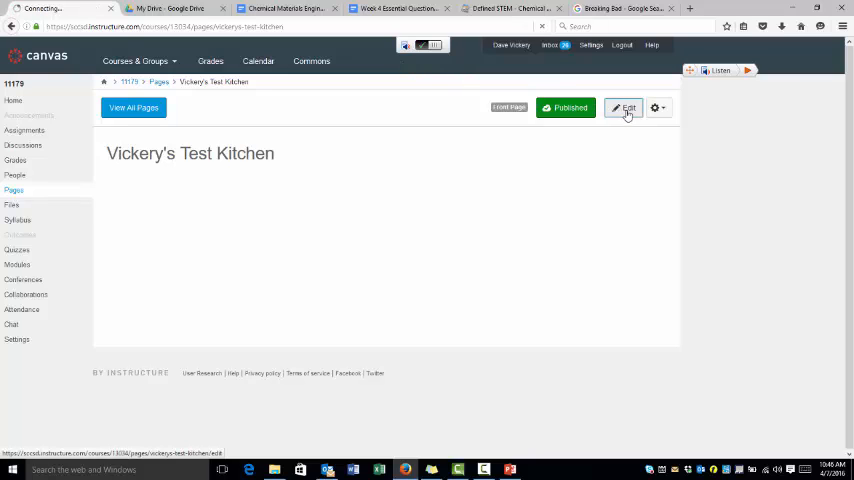
pyautogui.click(624, 108)
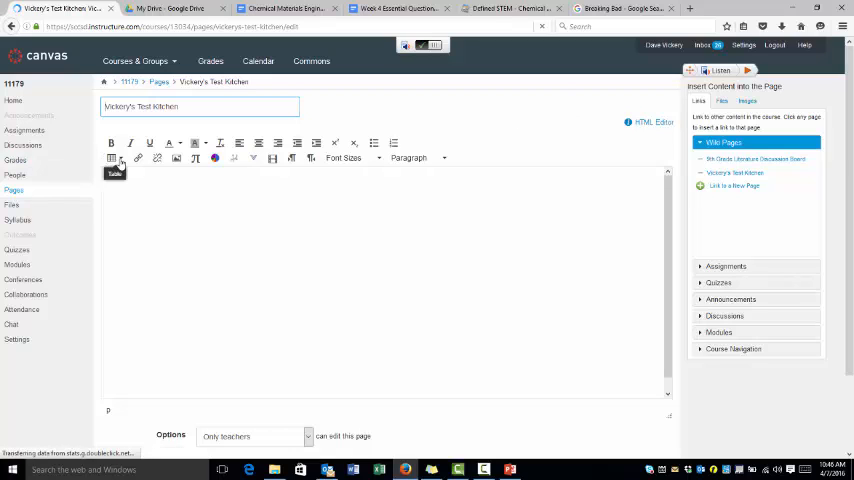
pyautogui.click(112, 158)
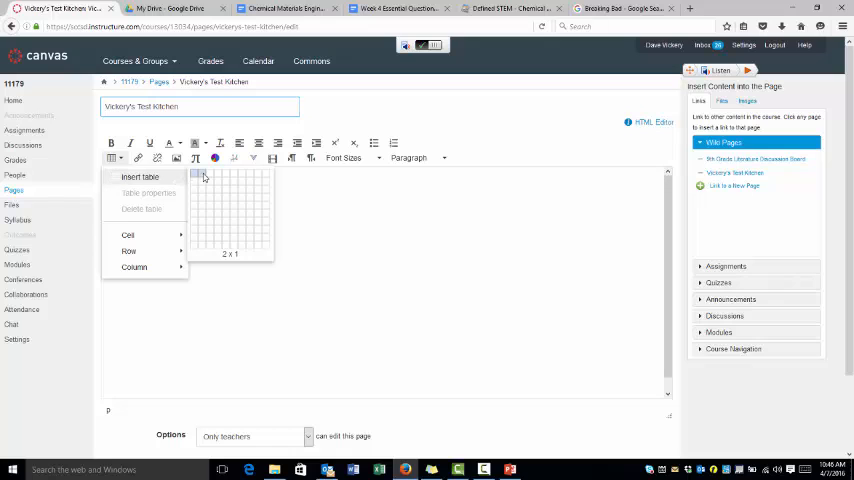
pyautogui.moveTo(218, 178)
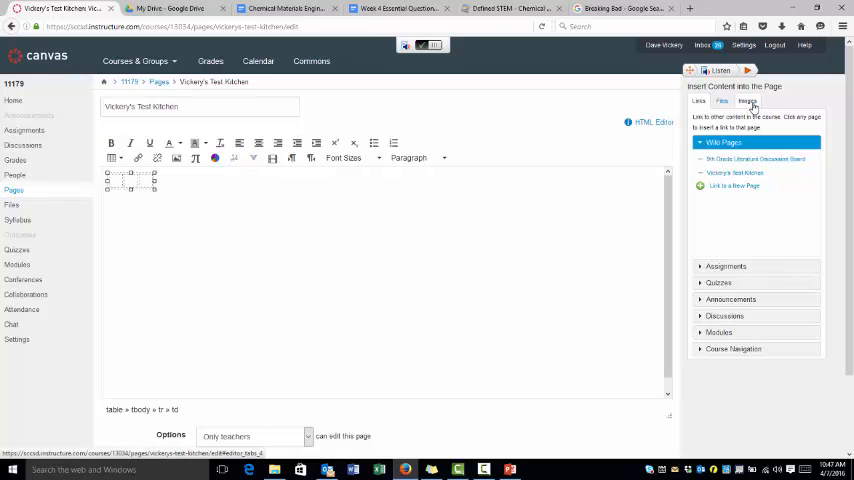
# Step: Upload Breaking Bad Button.png through the Images sidebar and insert it into the first table cell
pyautogui.click(748, 100)
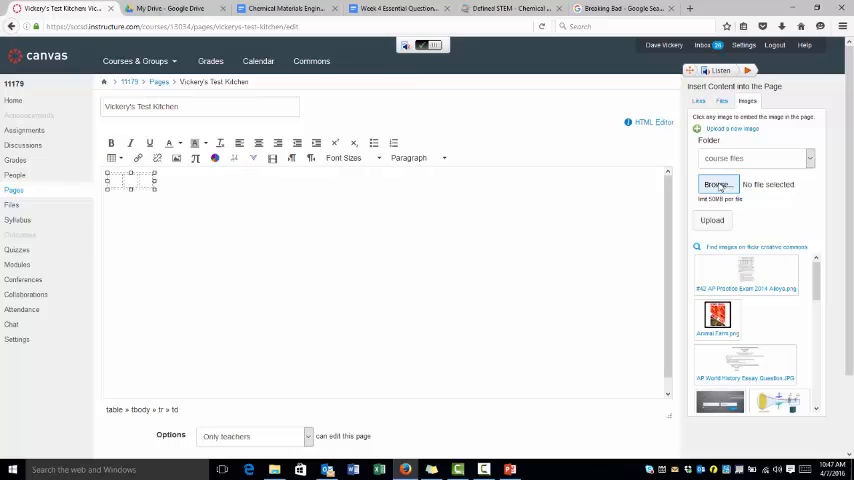
pyautogui.click(716, 184)
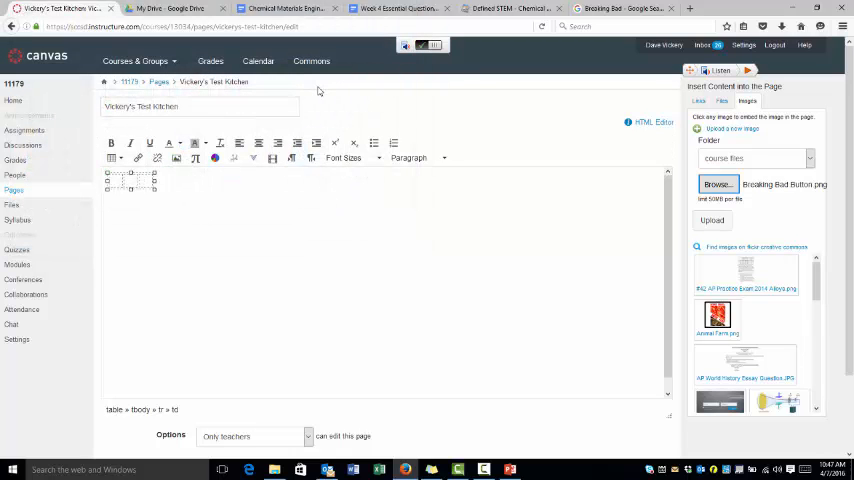
pyautogui.click(712, 220)
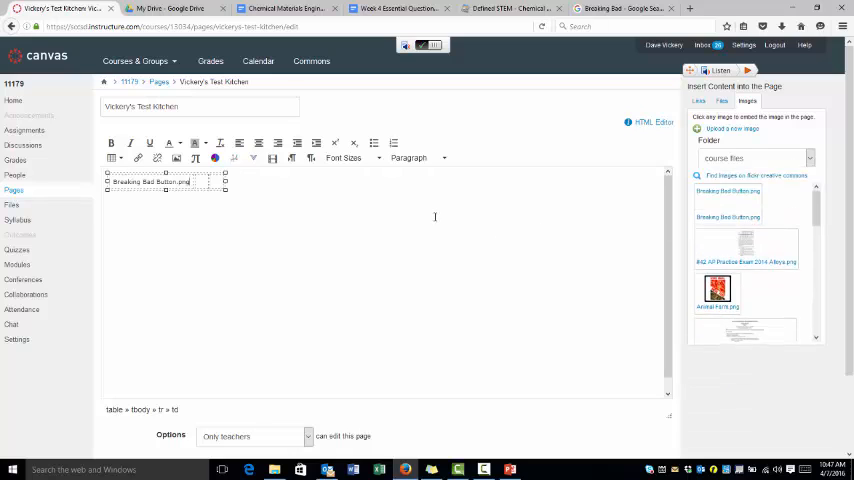
pyautogui.scroll(-3)
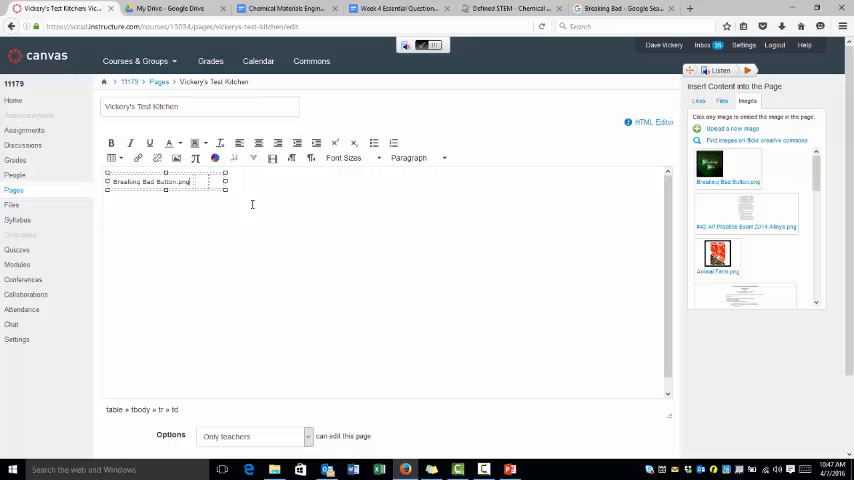
pyautogui.click(728, 164)
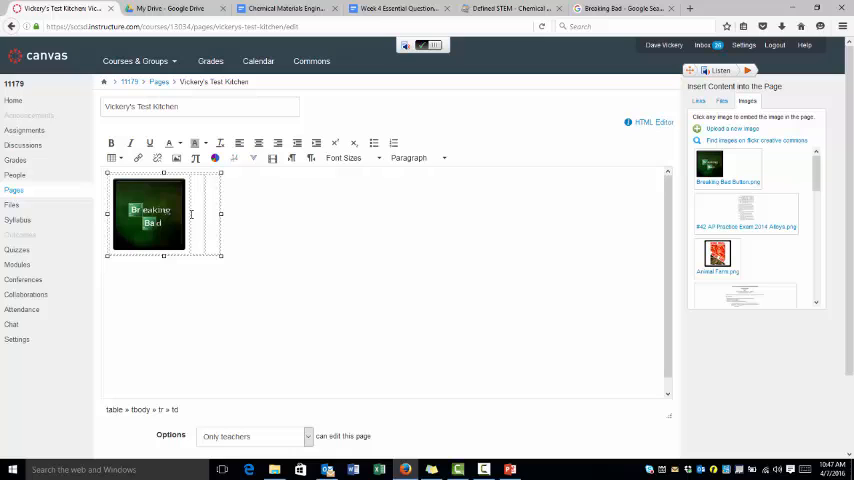
# Step: Insert another uploaded button thumbnail into the next table cell beside the Breaking Bad button
pyautogui.click(716, 254)
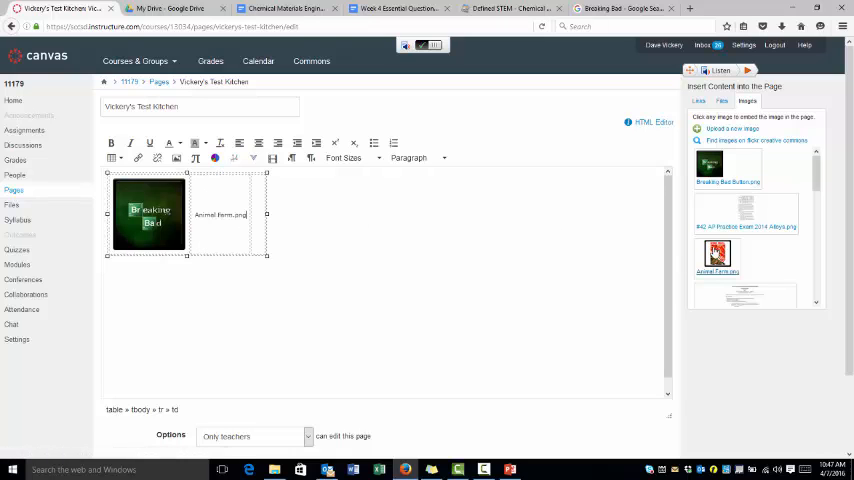
pyautogui.click(716, 256)
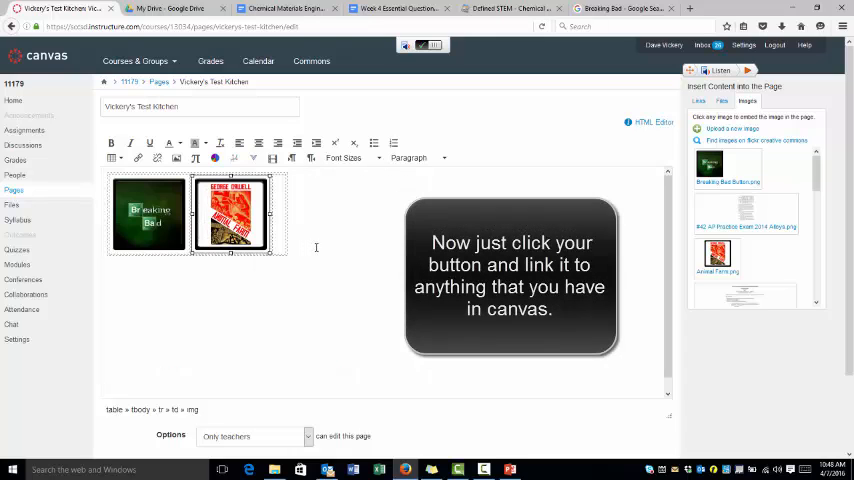
pyautogui.click(230, 216)
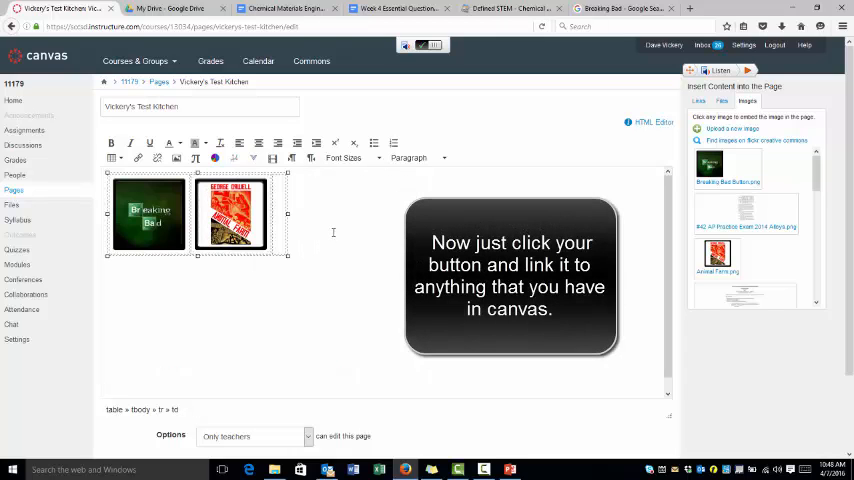